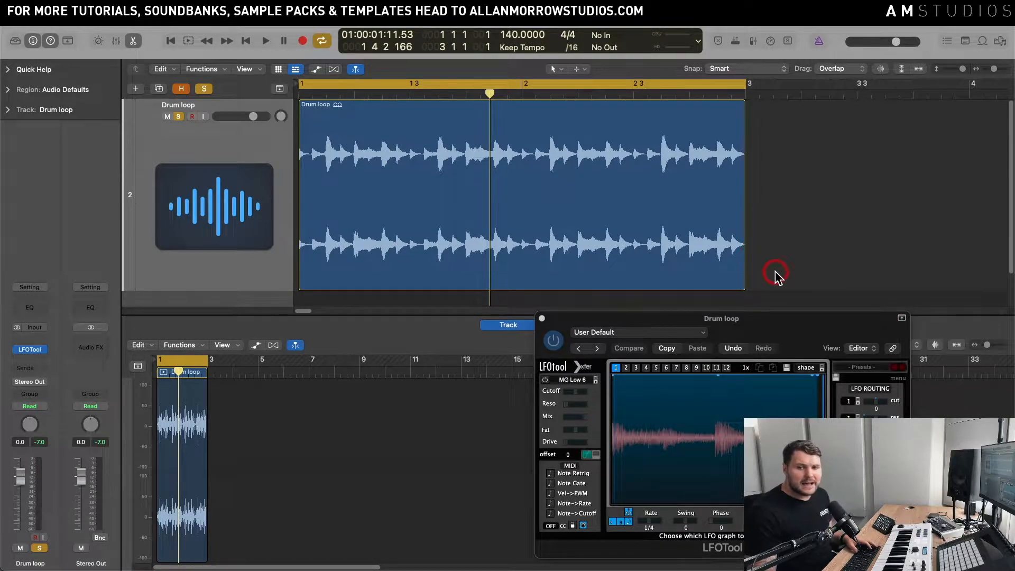
Open the plug-in menu from the Drum loop channel's empty audio FX insert slot
click(264, 41)
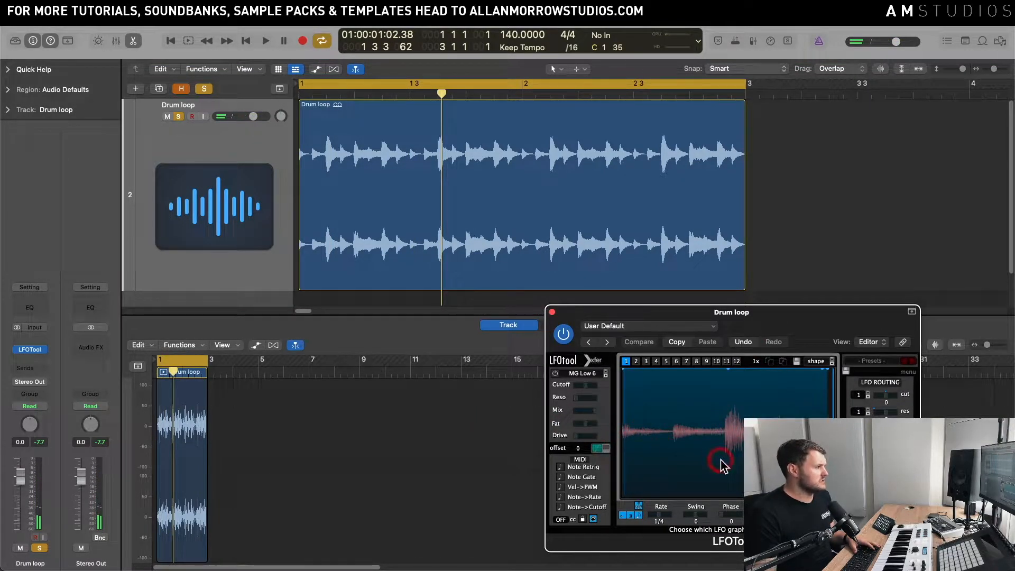
click(628, 361)
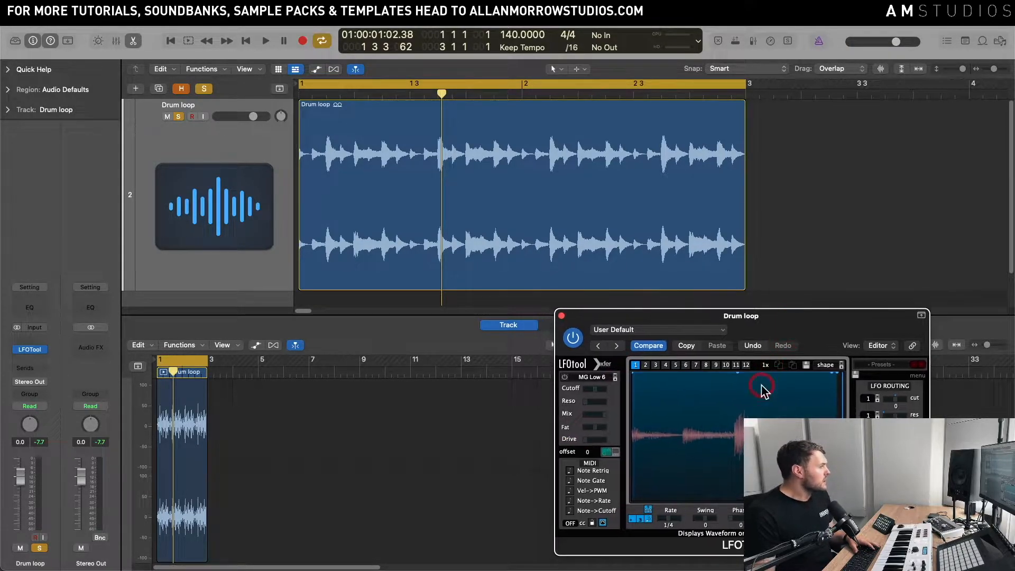
mouse_move(717, 397)
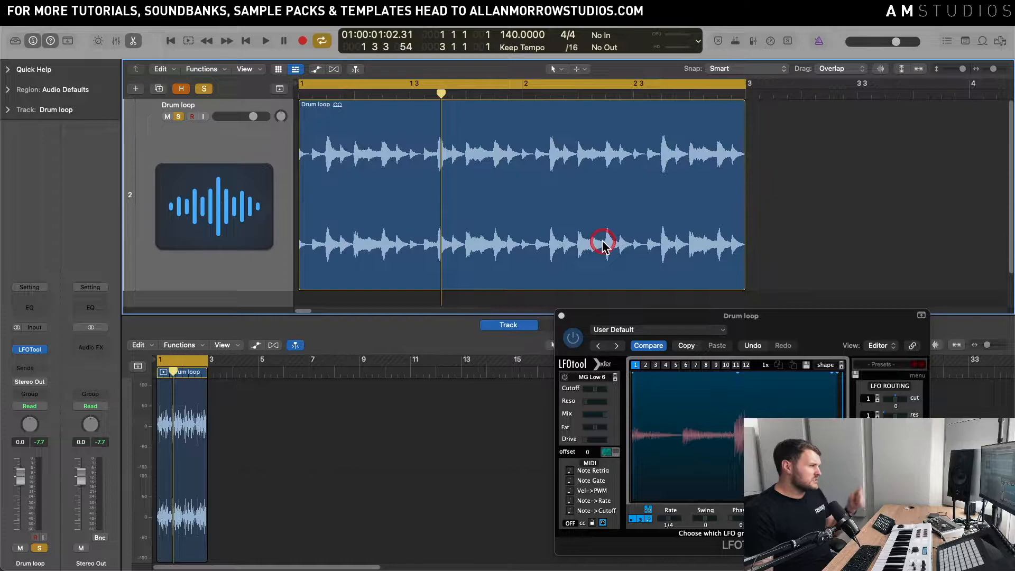
mouse_move(218, 310)
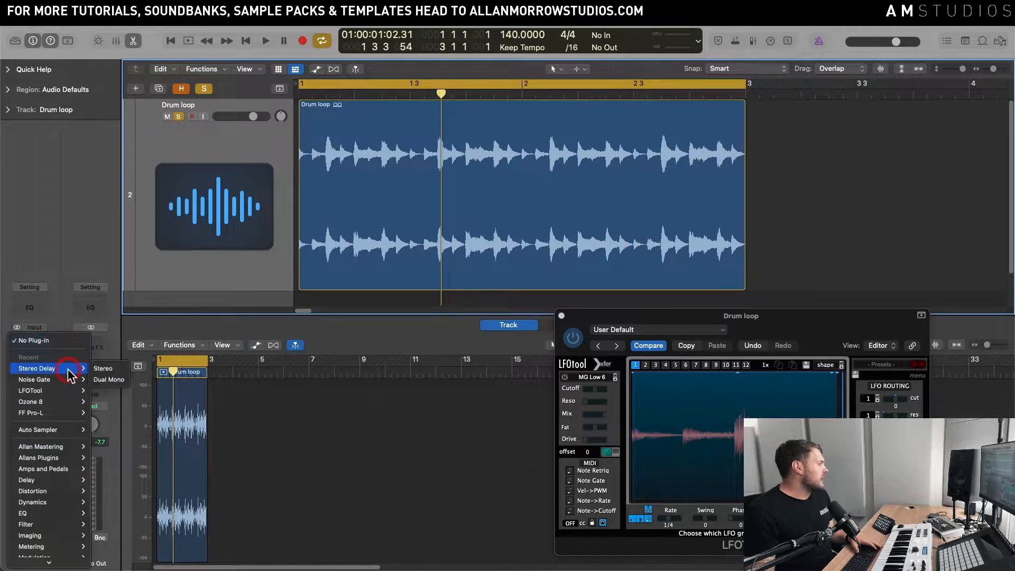
Insert a Noise Gate on the drum loop with threshold -17 dB and attack 0 ms
click(34, 379)
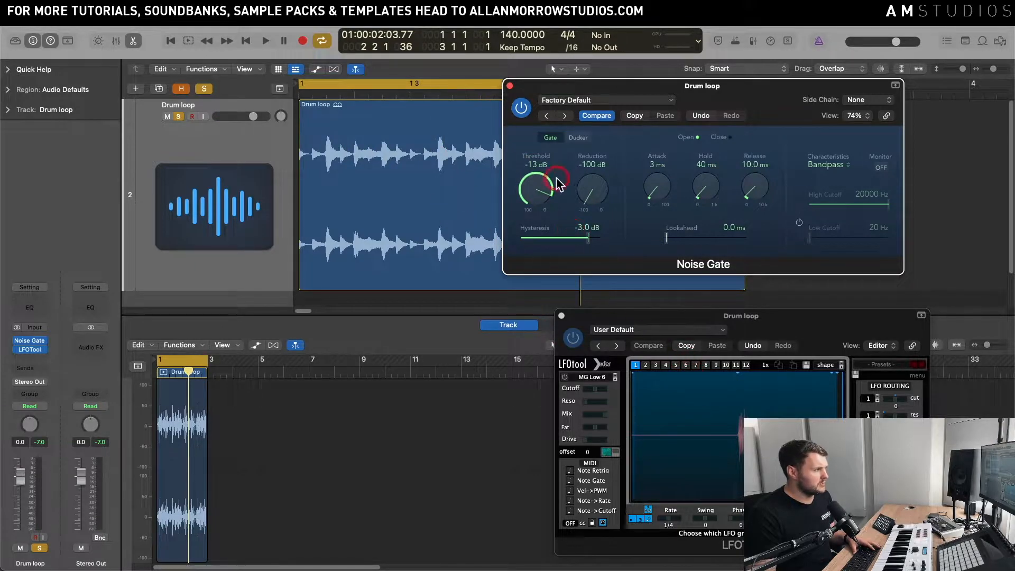
click(264, 41)
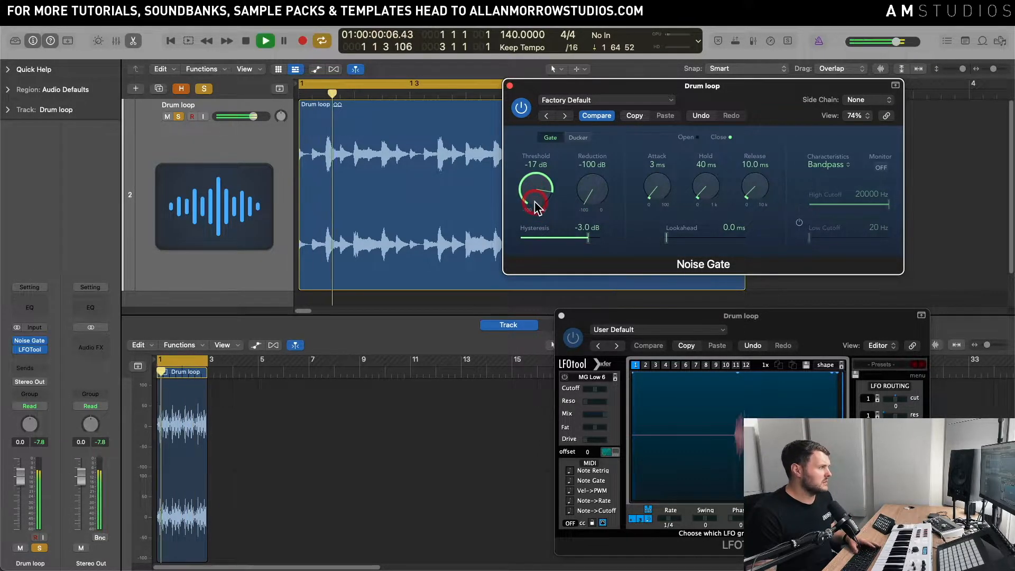
click(265, 41)
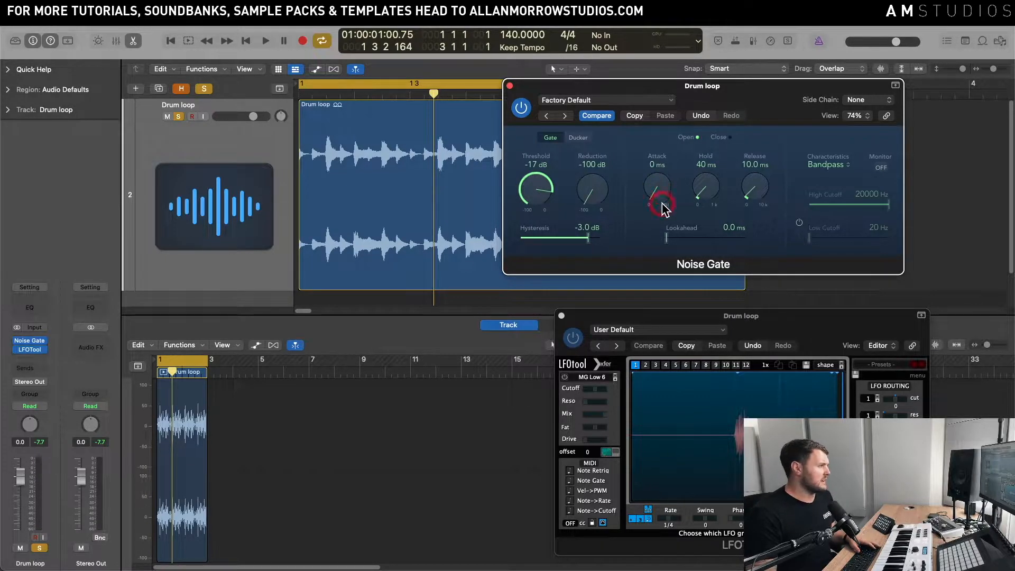
mouse_move(660, 252)
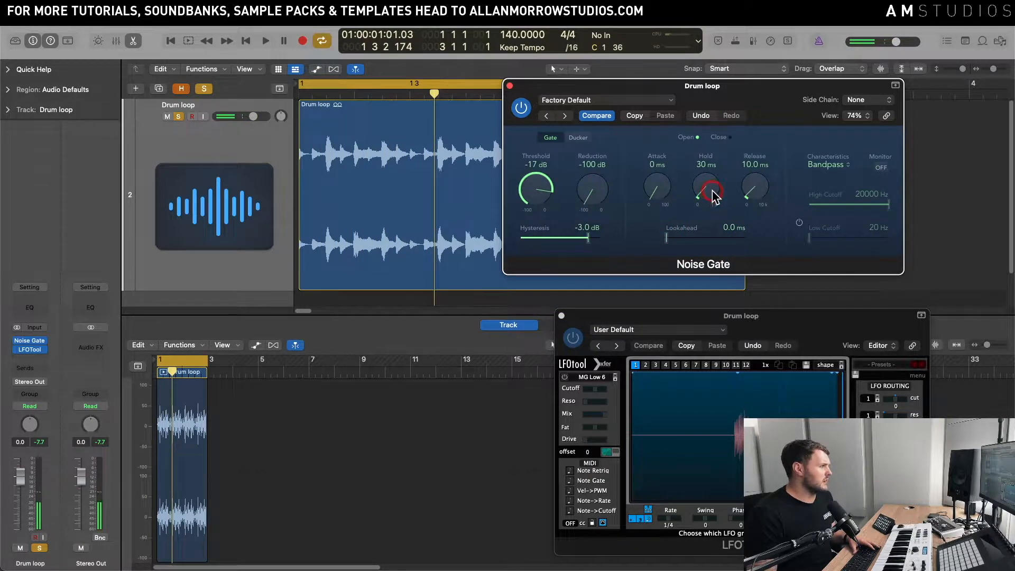
Turn the Noise Gate hold down from 40 ms to 10 ms and check playback
click(265, 40)
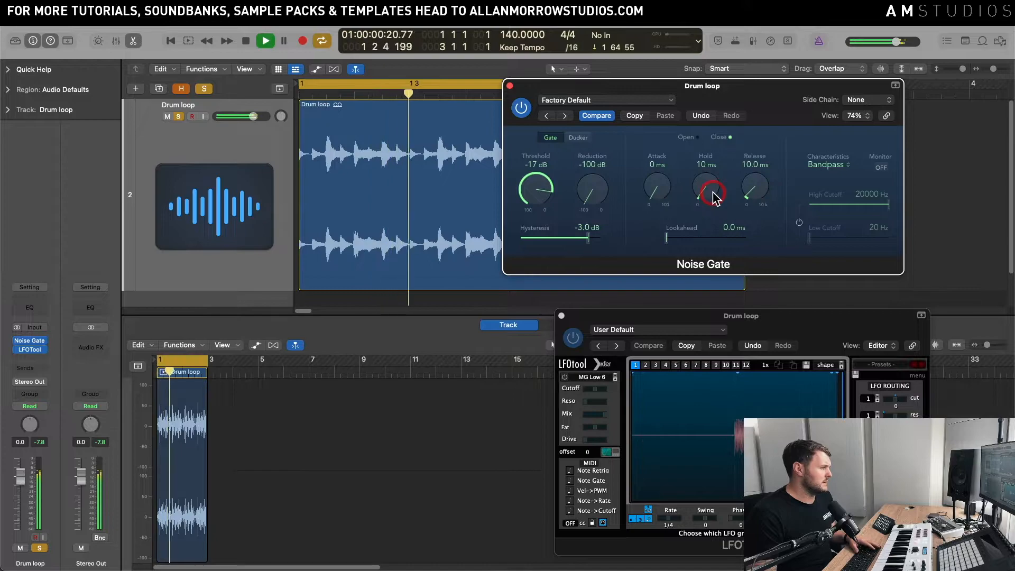
click(264, 40)
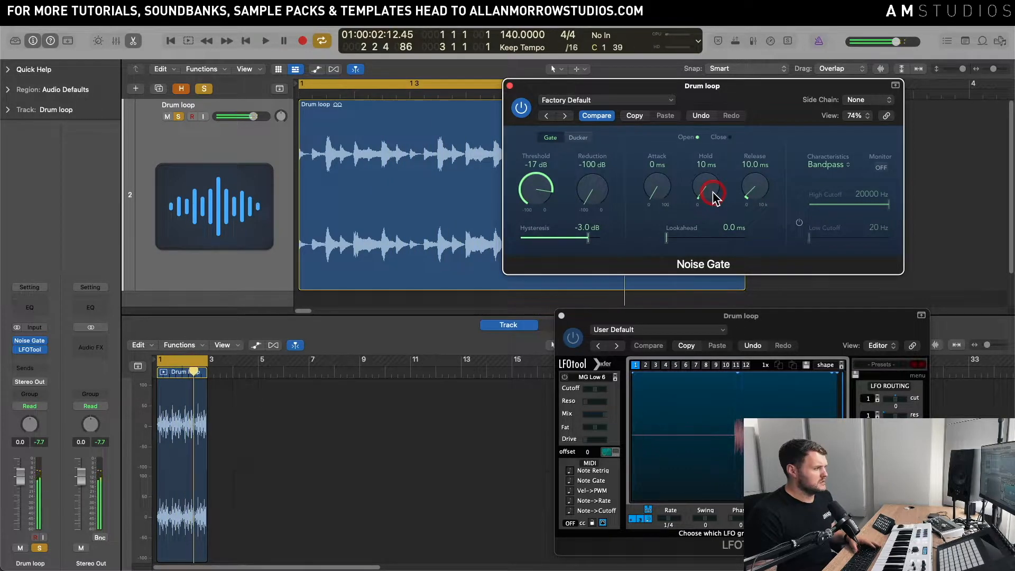
click(264, 40)
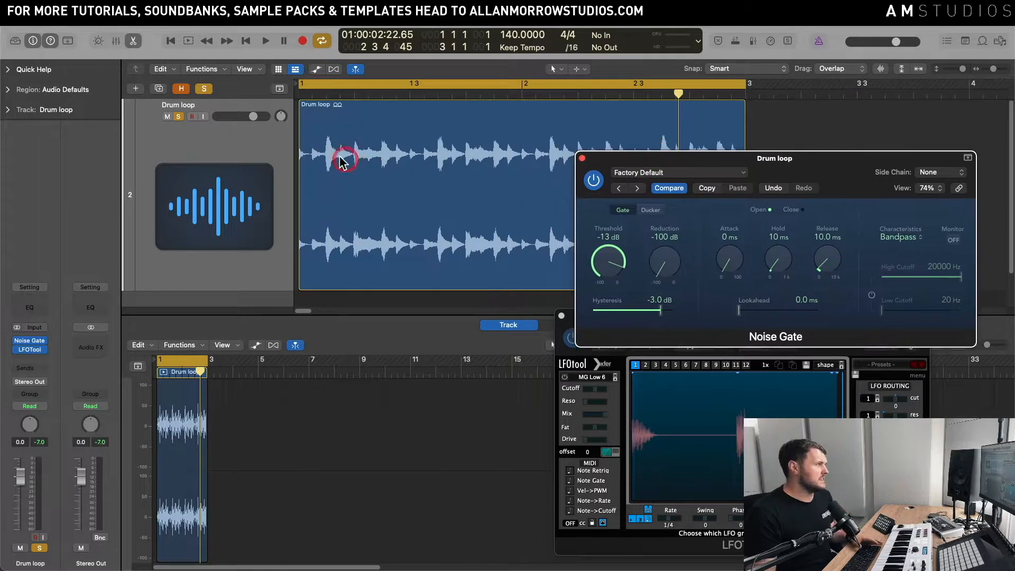
mouse_move(317, 160)
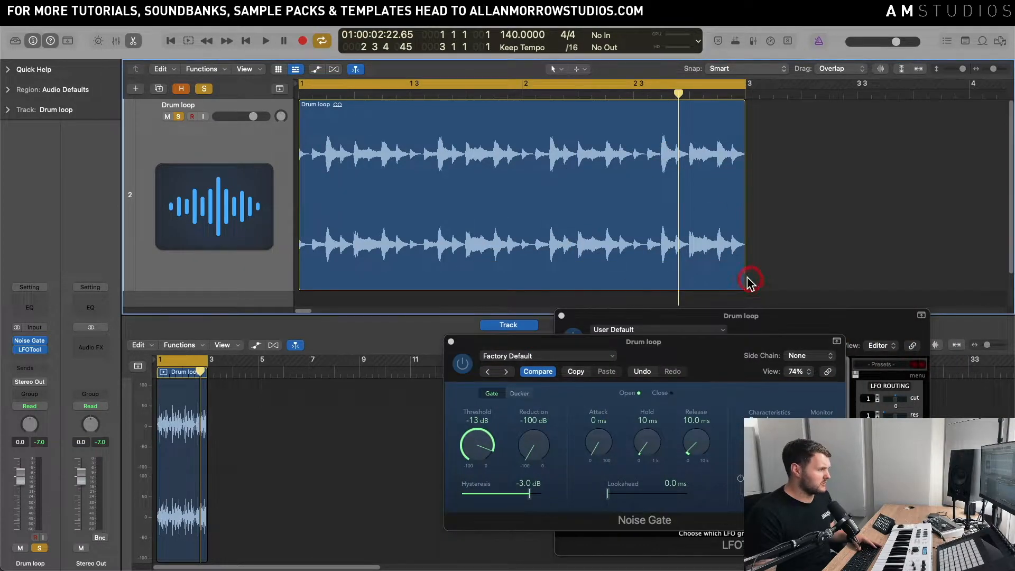
mouse_move(352, 118)
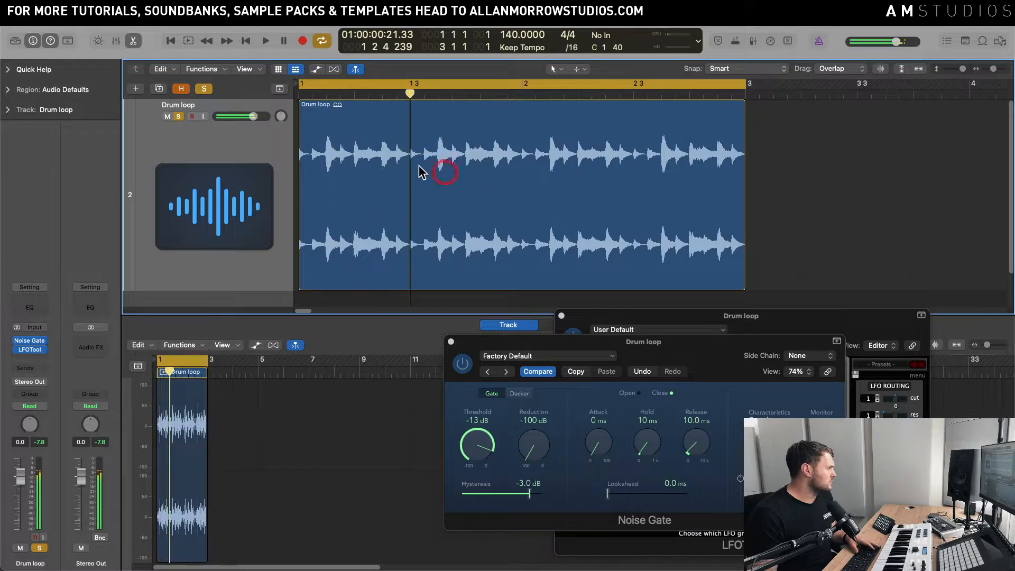
Split the zoomed-in Drum loop region at a drum hit with the Scissors tool
click(354, 116)
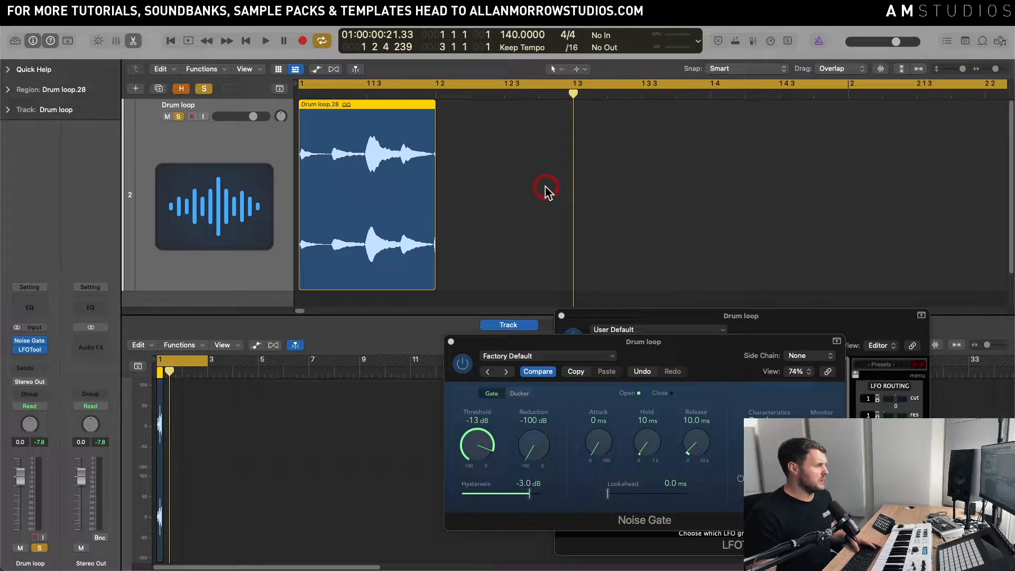
mouse_move(484, 150)
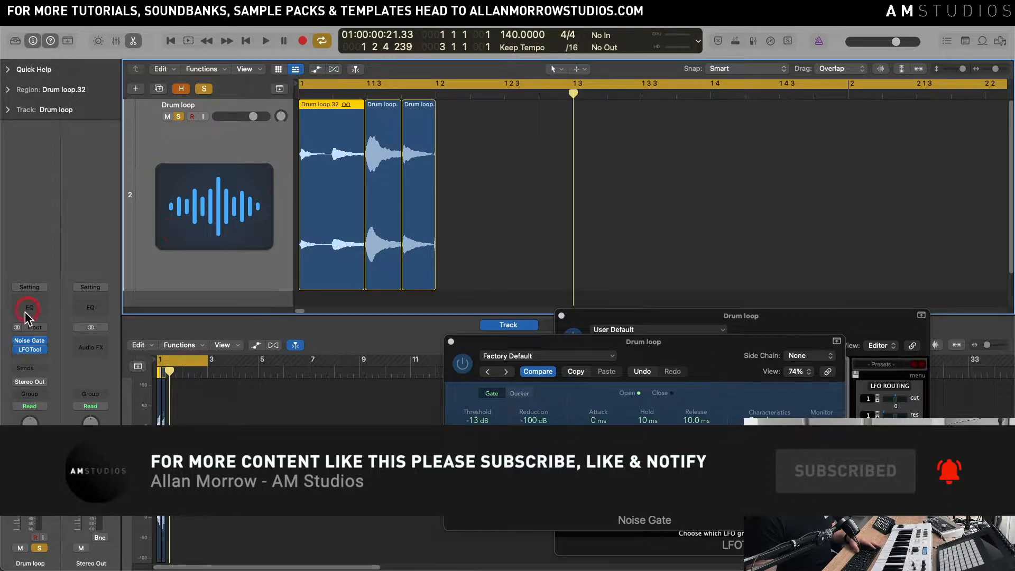
Set the third hit region's gain to -1.8 dB and reopen the Noise Gate window
click(34, 69)
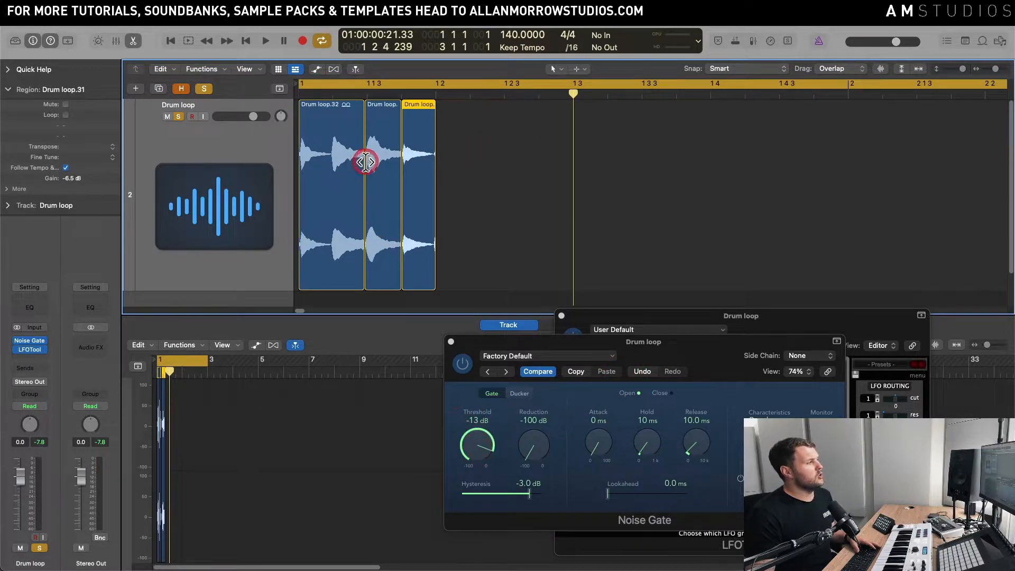
mouse_move(443, 225)
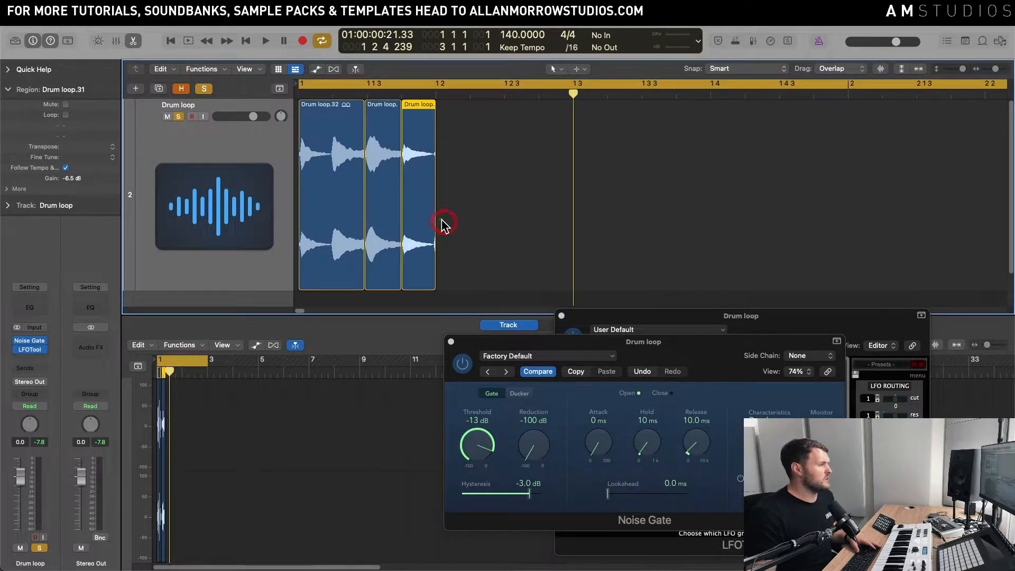
mouse_move(392, 159)
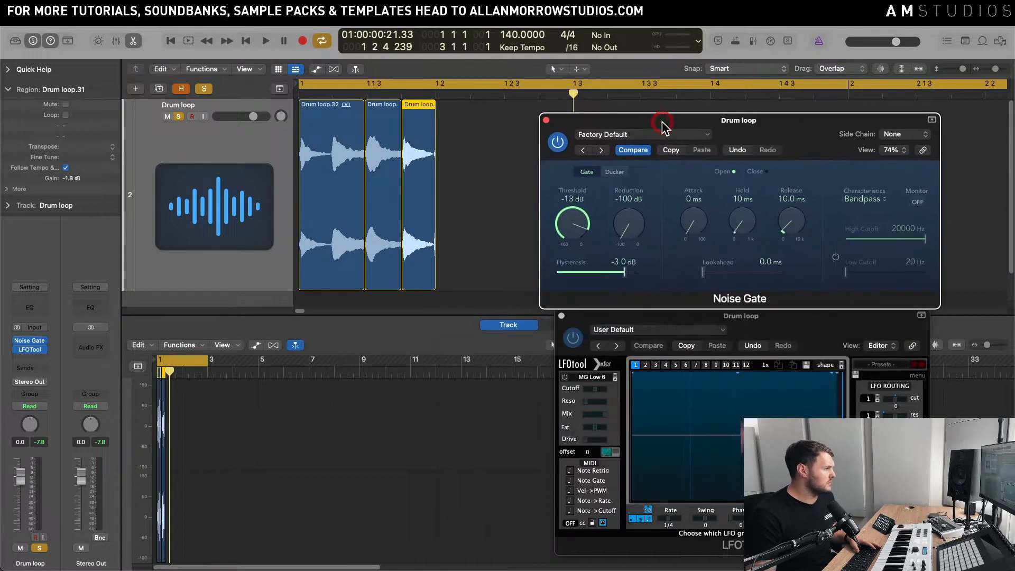
click(265, 40)
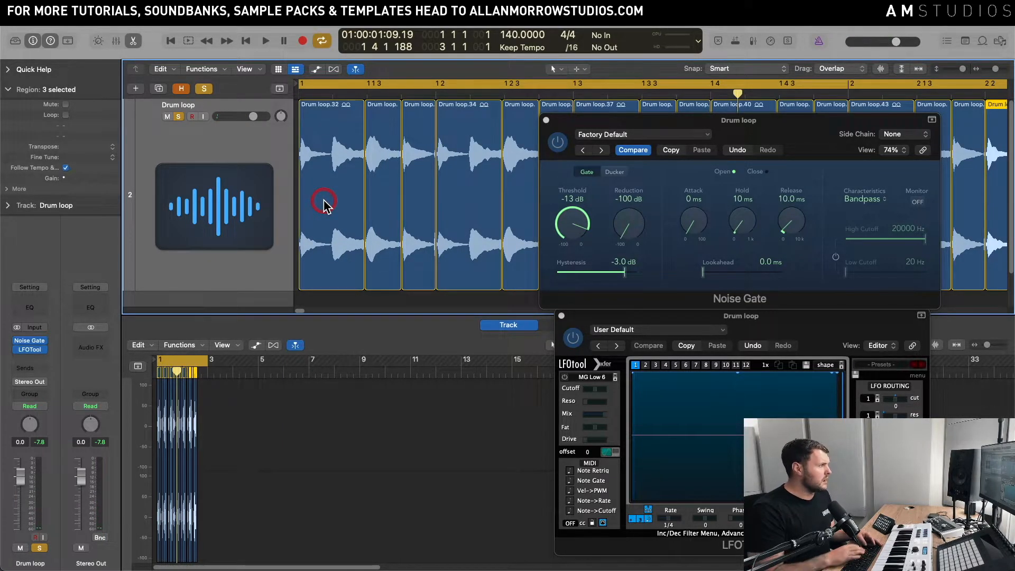
Turn the Noise Gate threshold to around -11 dB while the loop plays
click(265, 41)
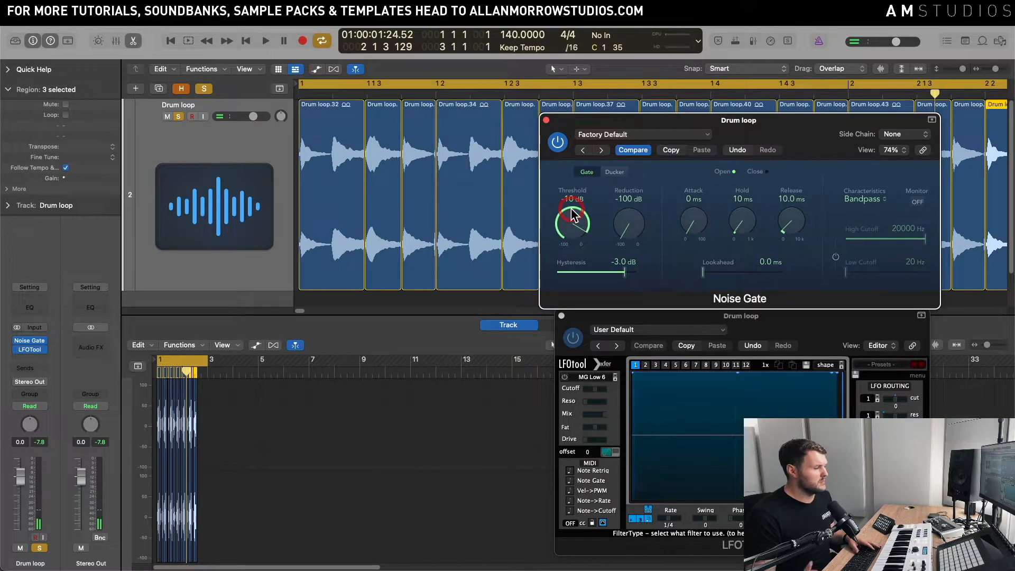
click(264, 40)
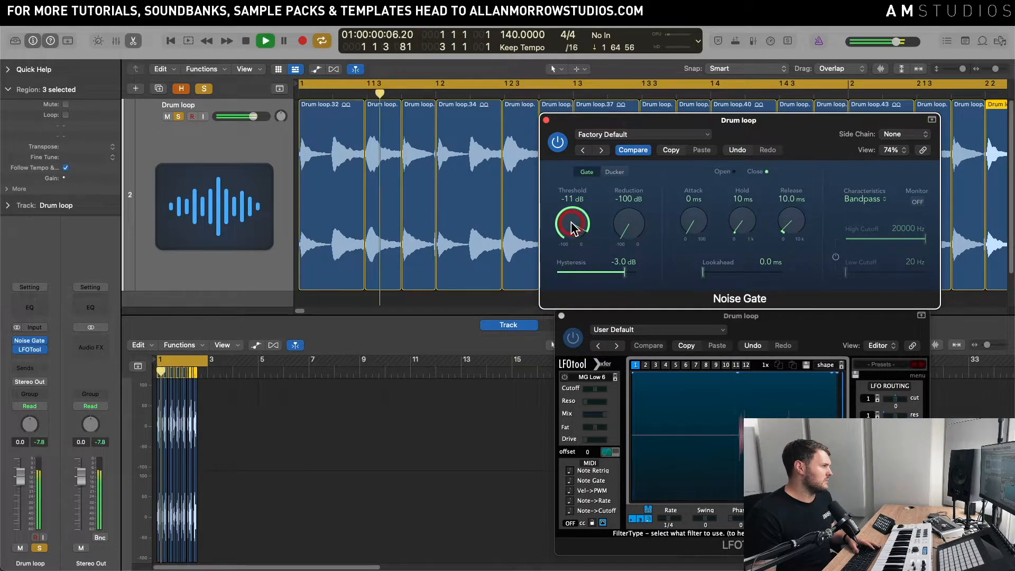
click(283, 41)
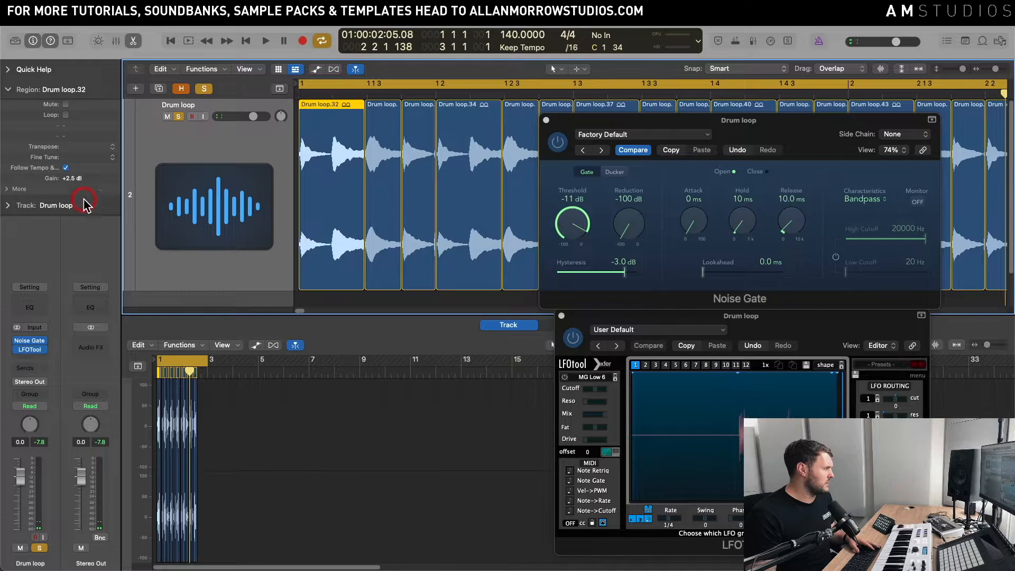
Raise Drum loop.32's gain from +2.5 dB to +4.2 dB and close the Noise Gate
click(264, 41)
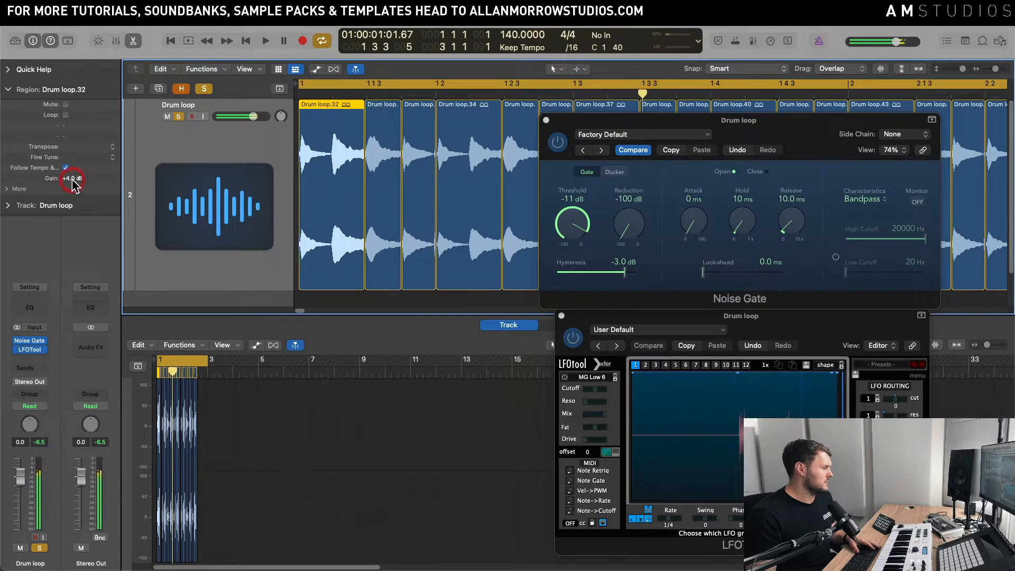
click(475, 135)
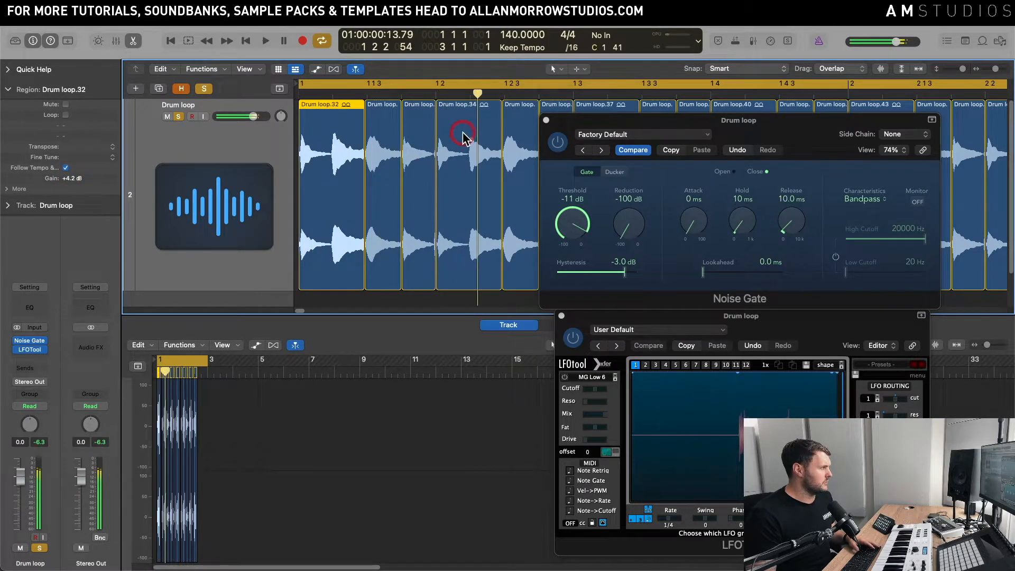
click(1001, 71)
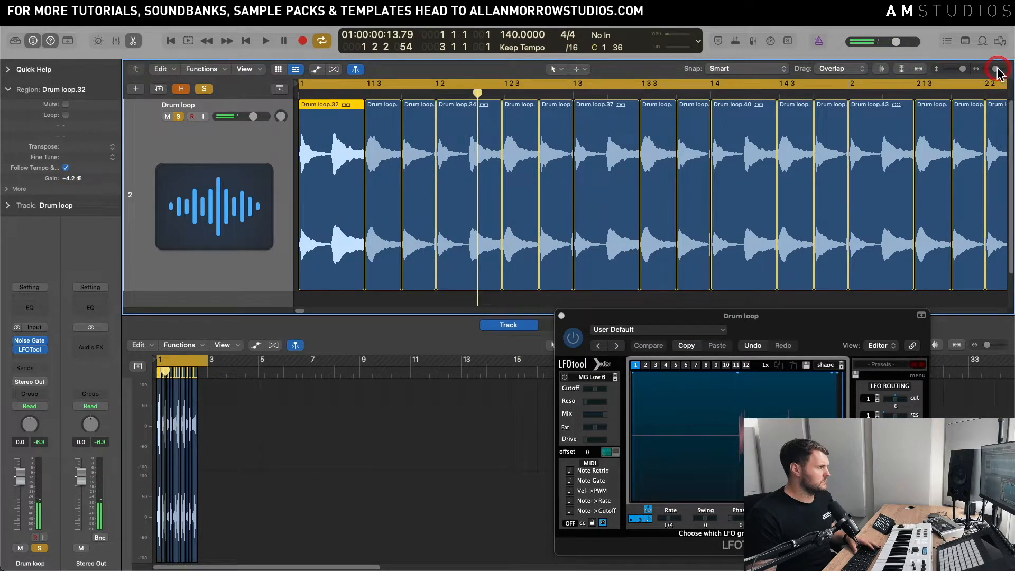
Delete the extra drum slices, then set Noise Gate hold to 0 ms and release to 3 ms
click(411, 171)
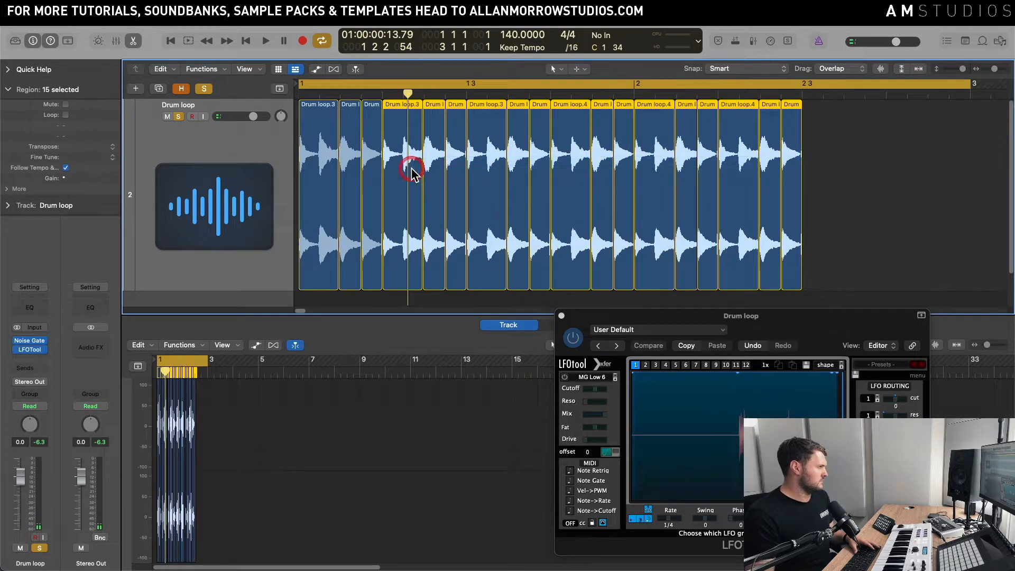
key(delete)
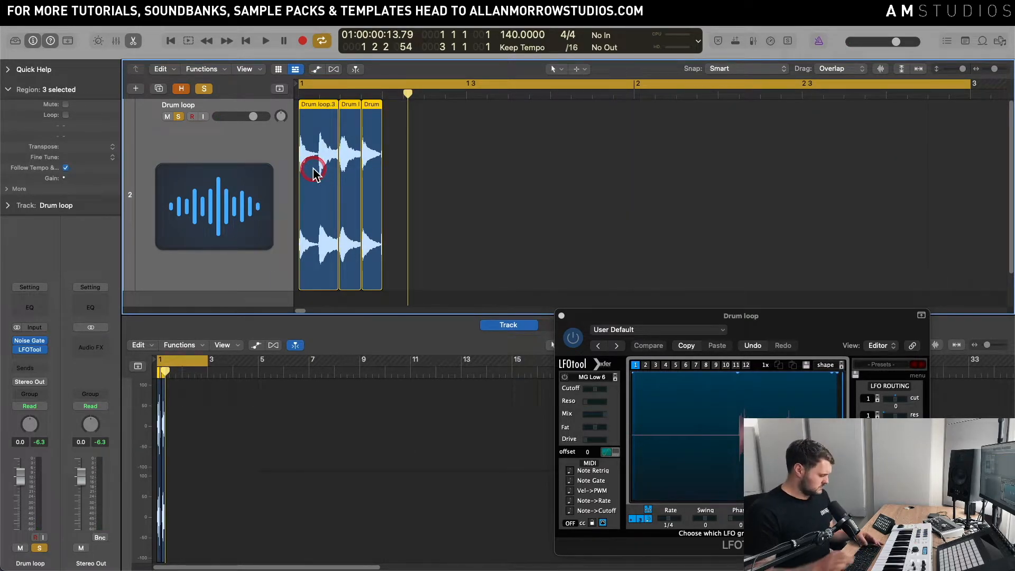
click(264, 41)
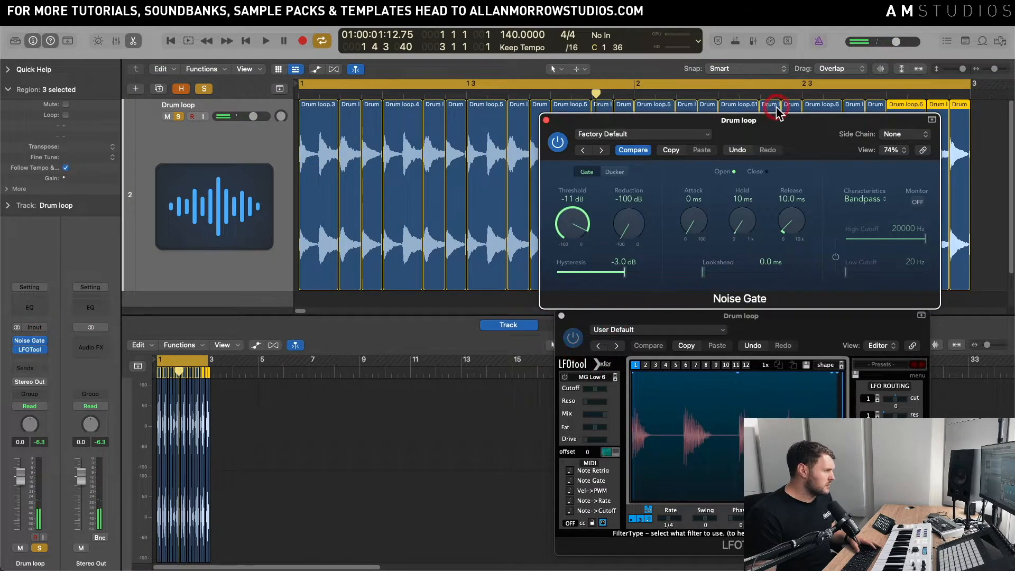
click(264, 40)
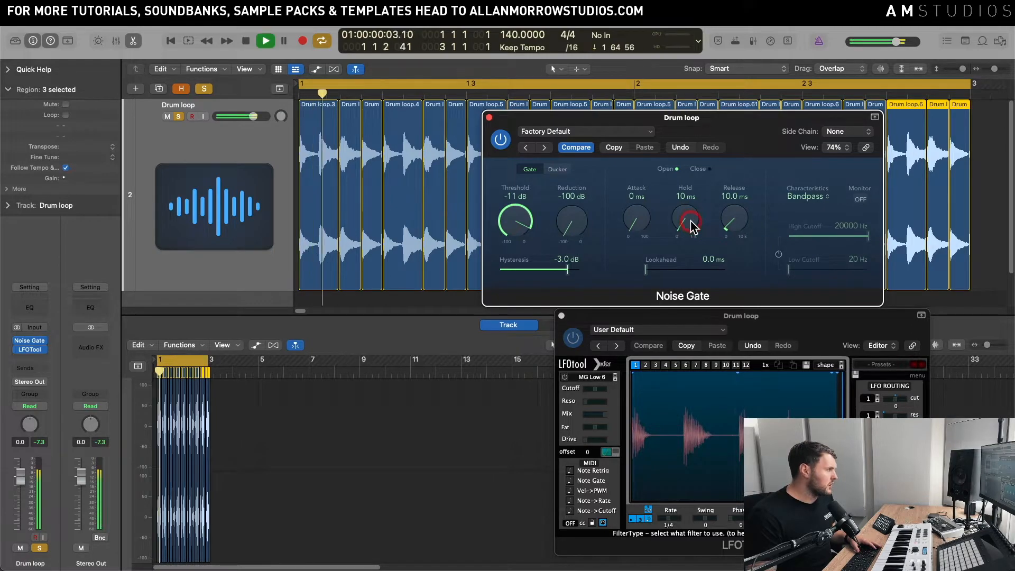
click(246, 40)
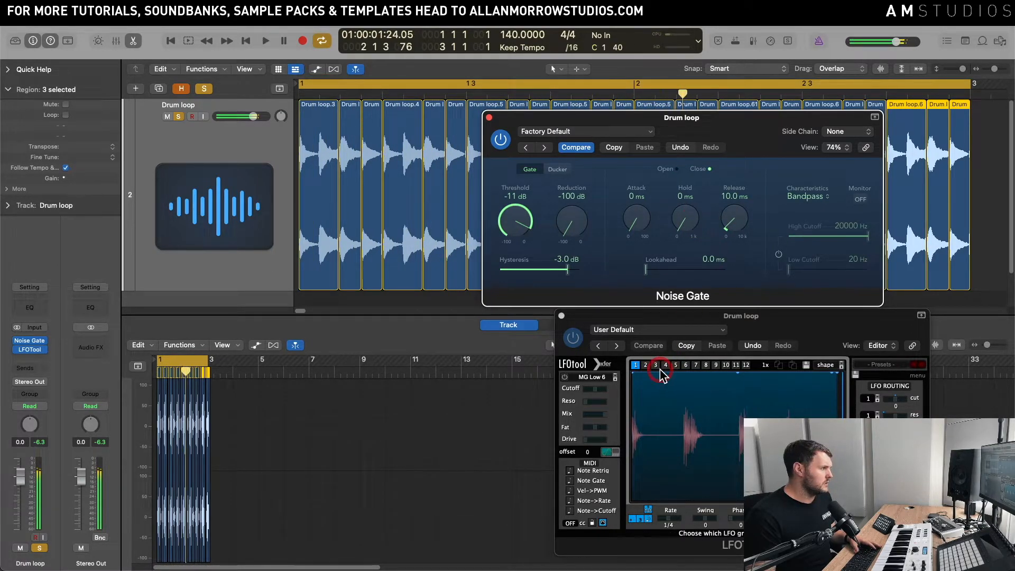
click(265, 40)
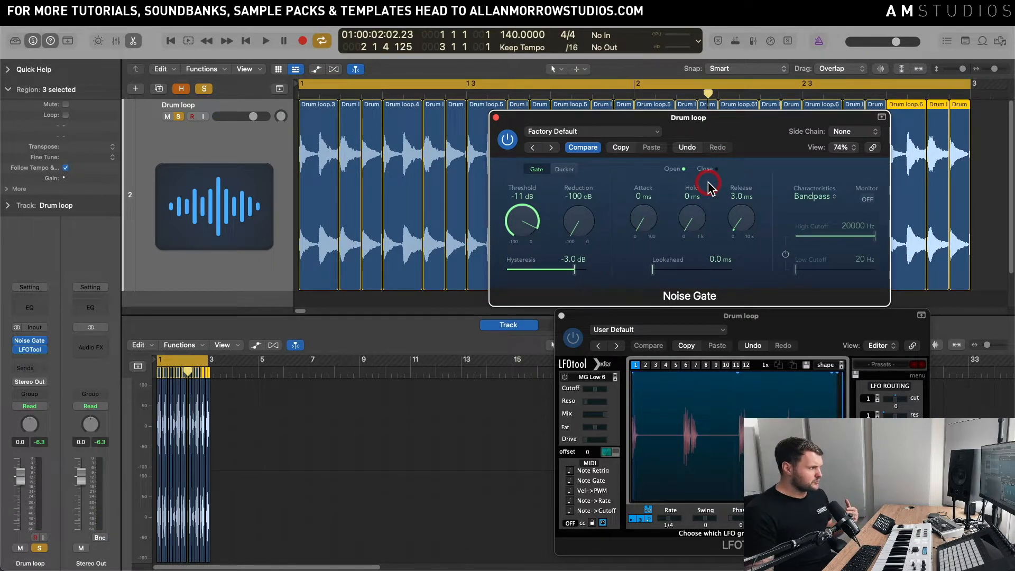
Insert a Stereo Delay below LFOTool on the Drum loop channel strip
click(29, 340)
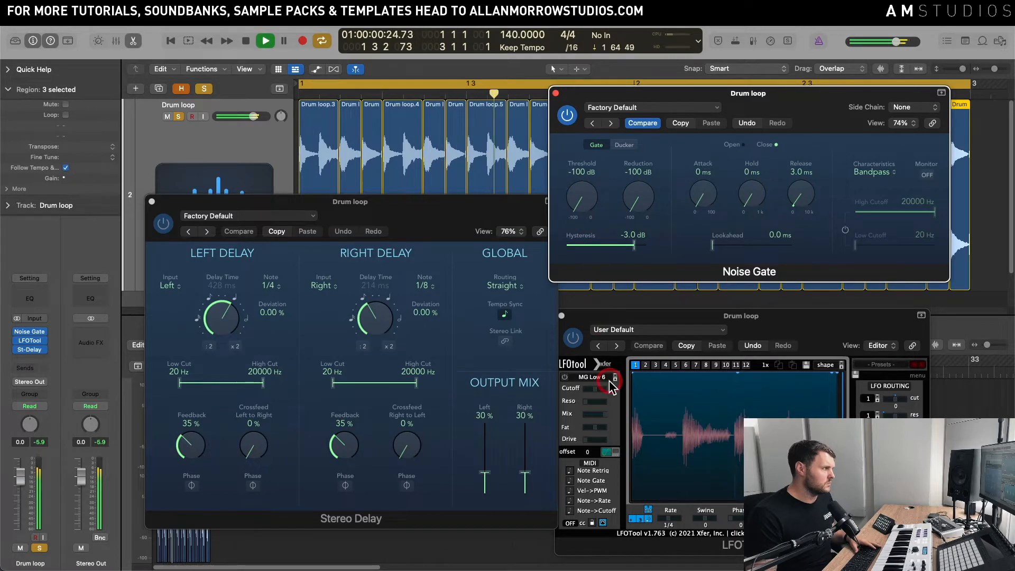
Drag the Noise Gate threshold from -100 dB up to roughly -21 dB
click(264, 40)
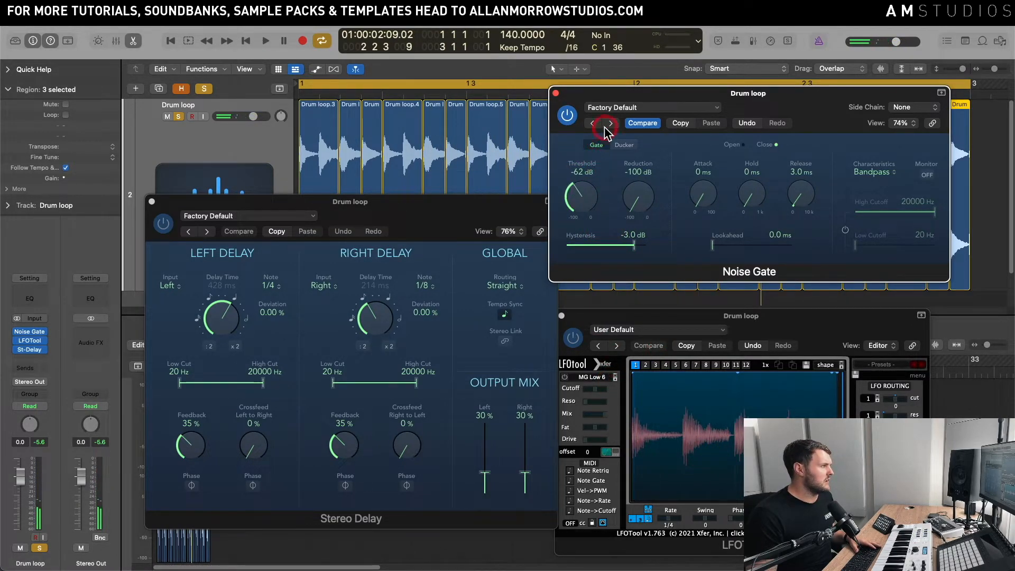
click(265, 40)
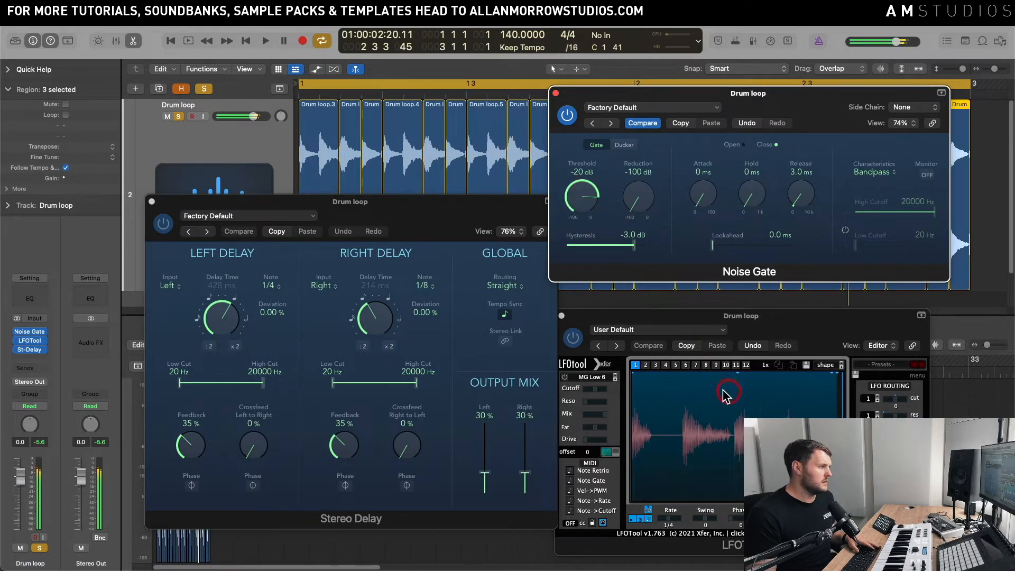
click(264, 40)
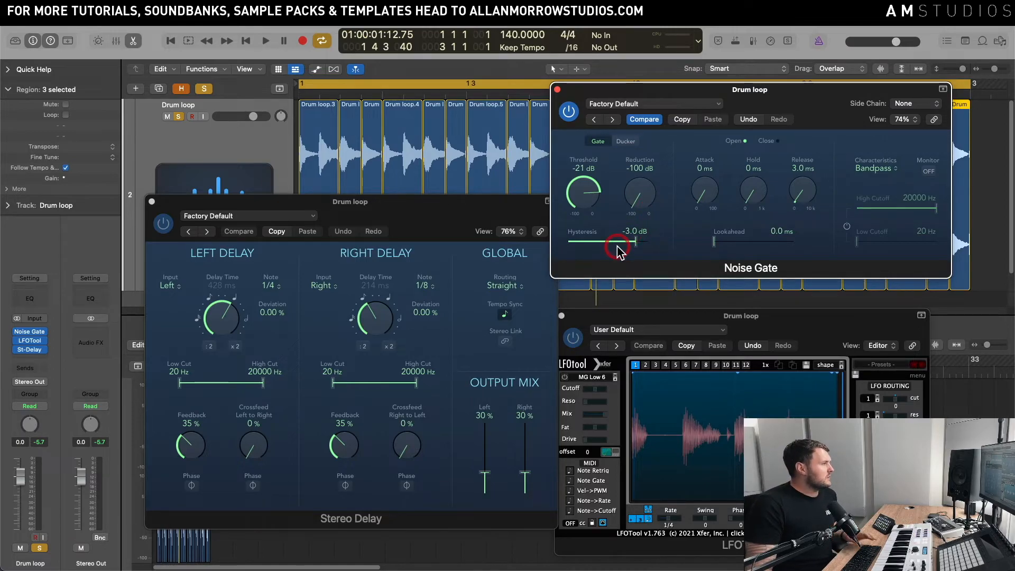
mouse_move(614, 249)
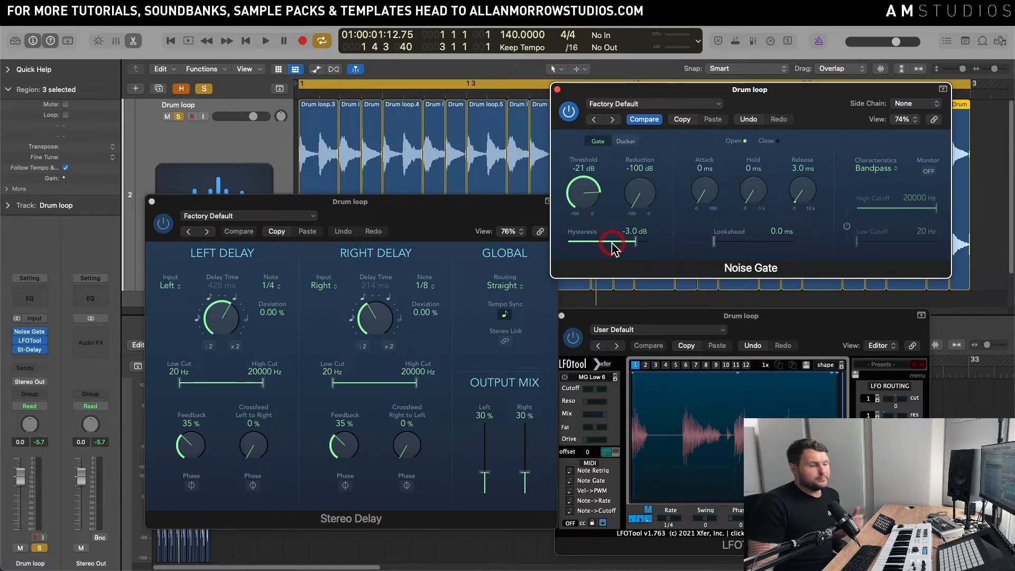